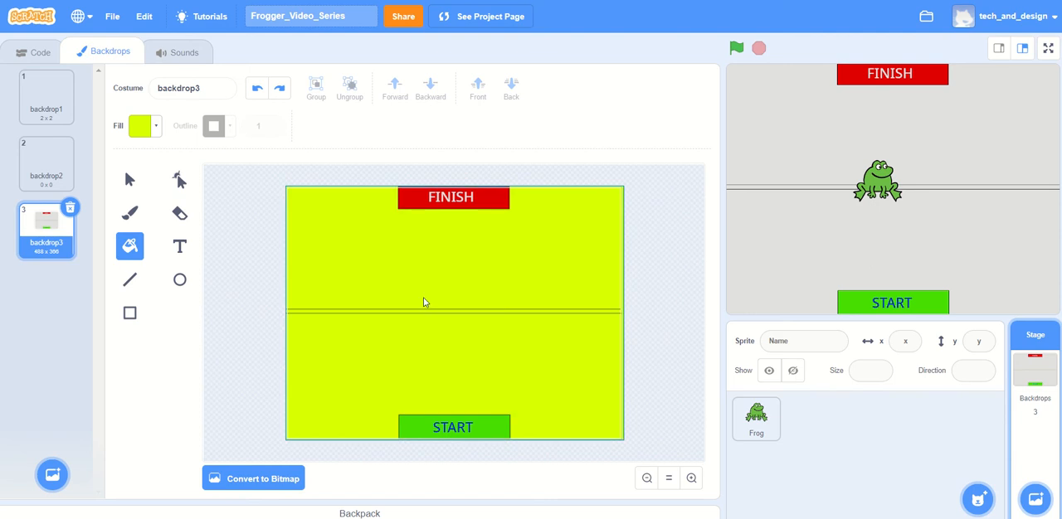
Step: Undo the backdrop's yellow fill back to grey and select the Frog sprite for editing
click(130, 179)
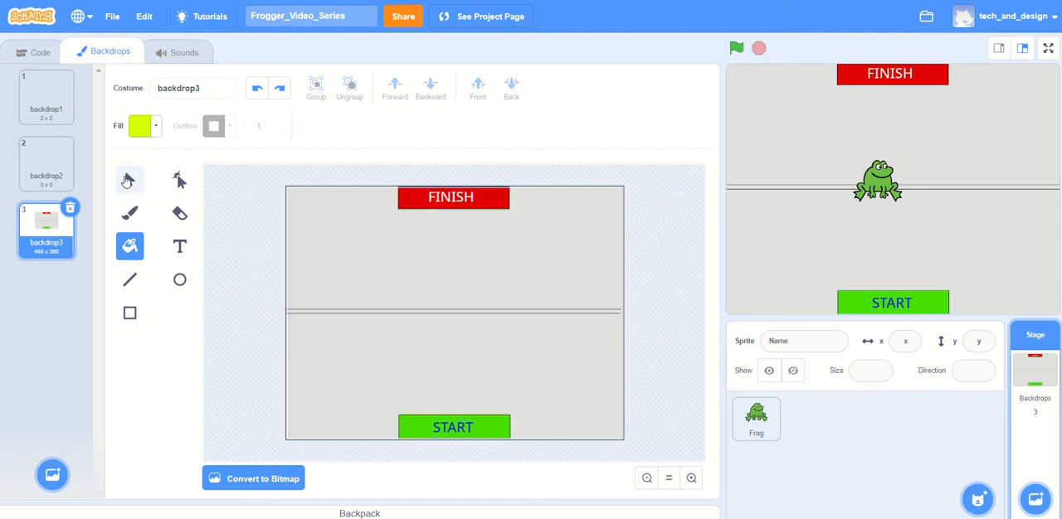
click(129, 180)
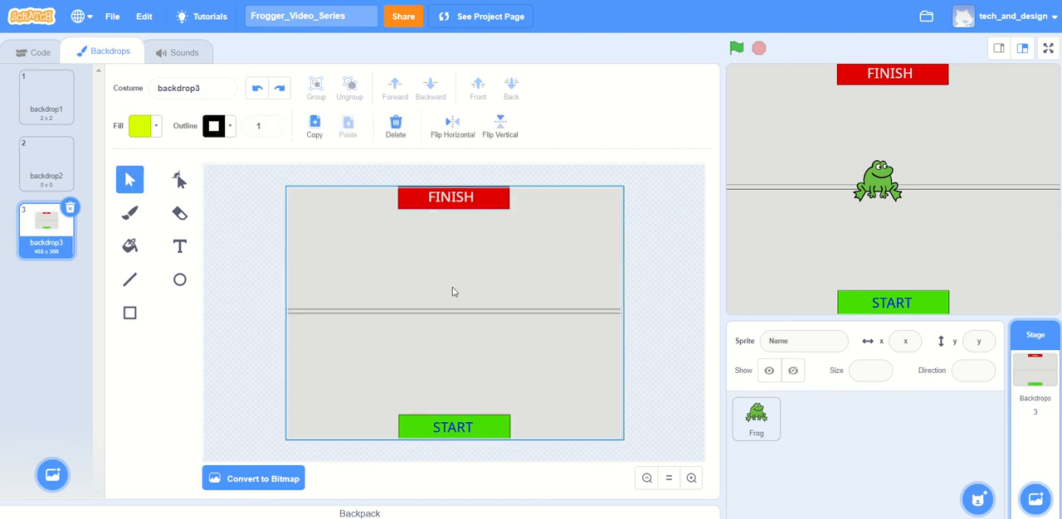
mouse_move(584, 368)
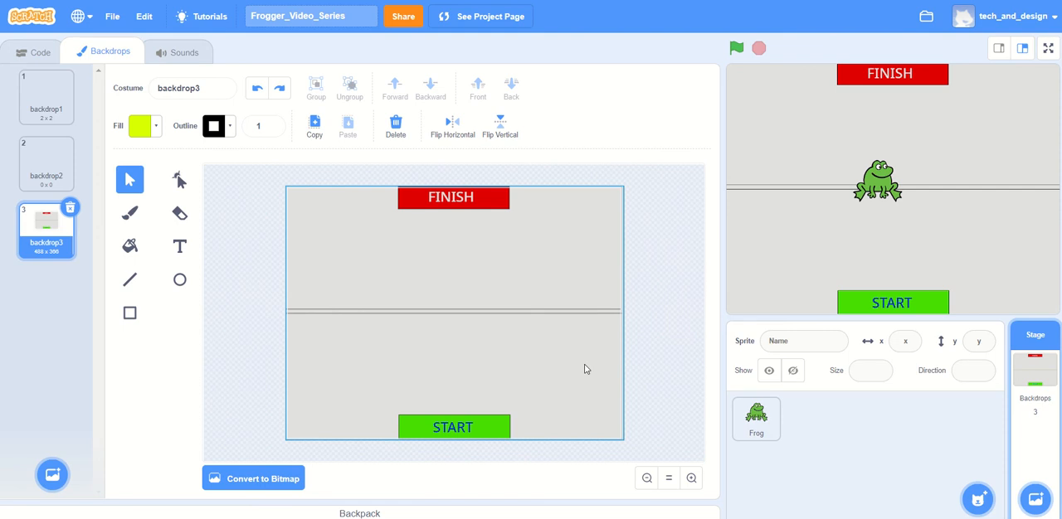
click(756, 418)
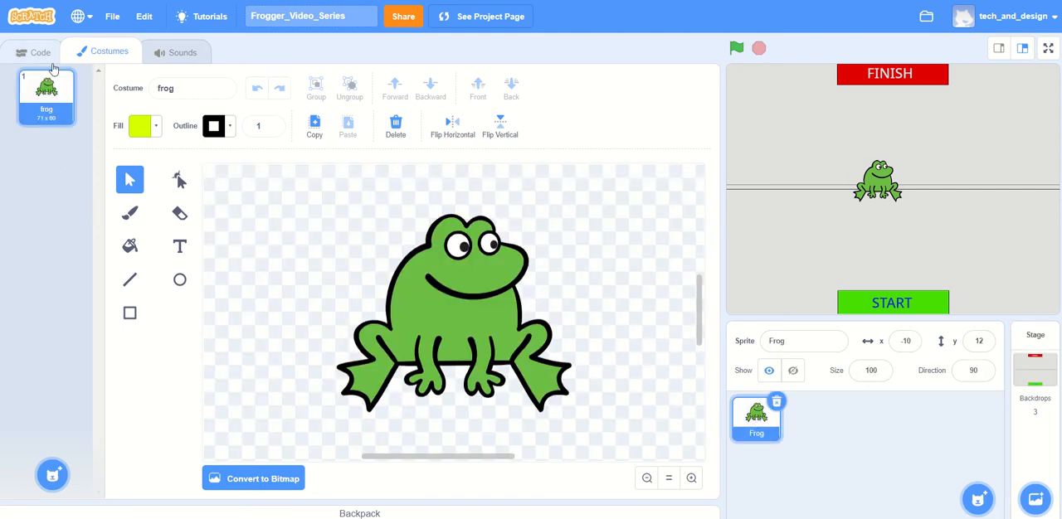
Step: Set the Frog sprite to 50% size and place it on the START area
click(33, 53)
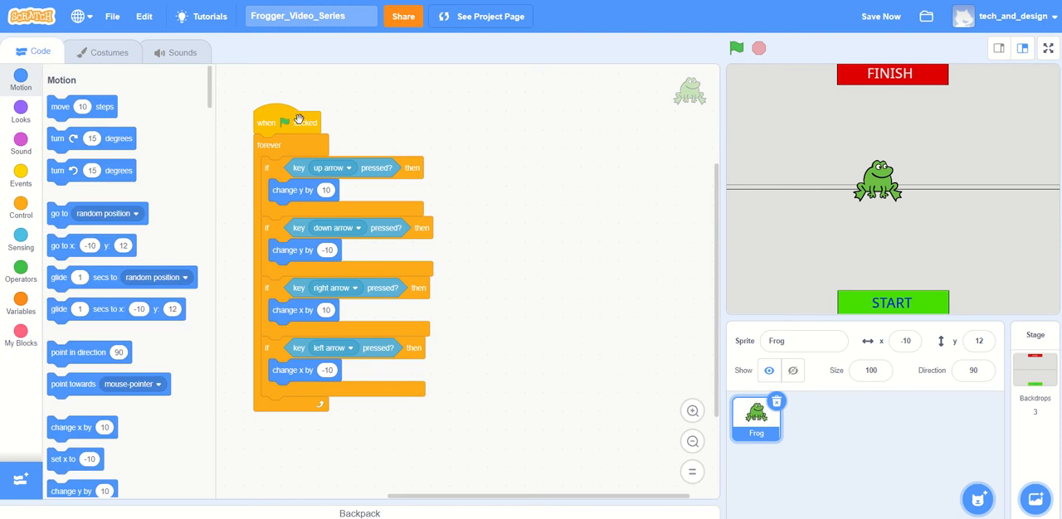
drag(286, 123, 278, 100)
text(50)
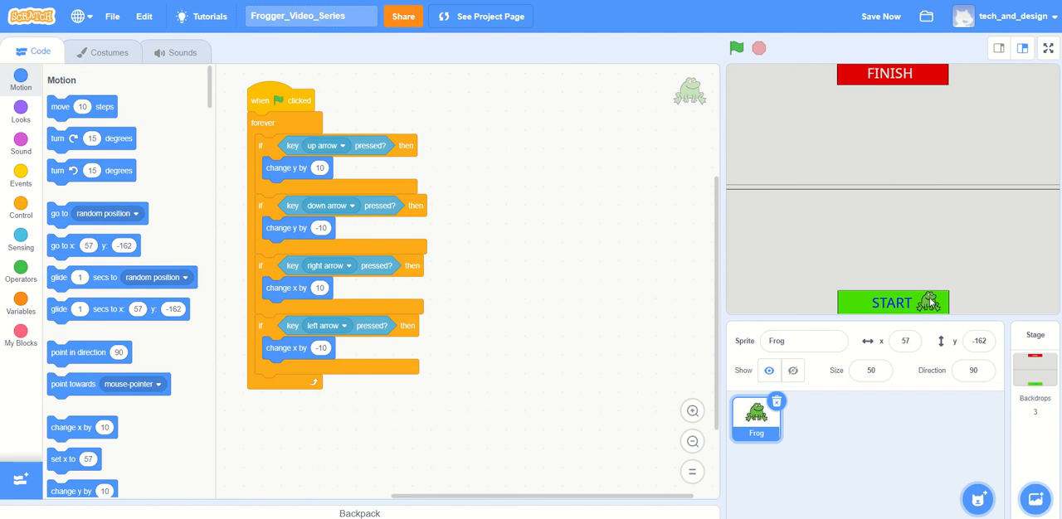
mouse_move(920, 280)
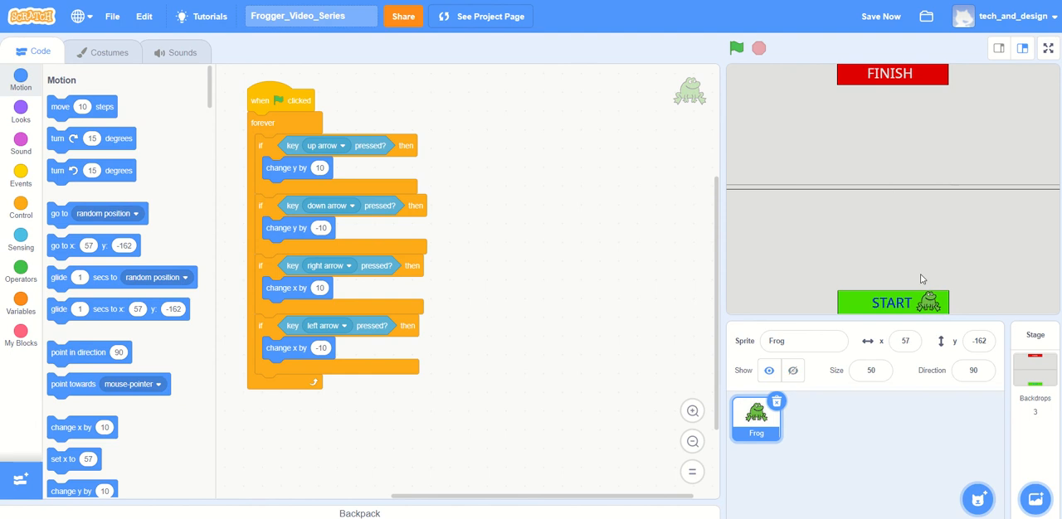
mouse_move(484, 247)
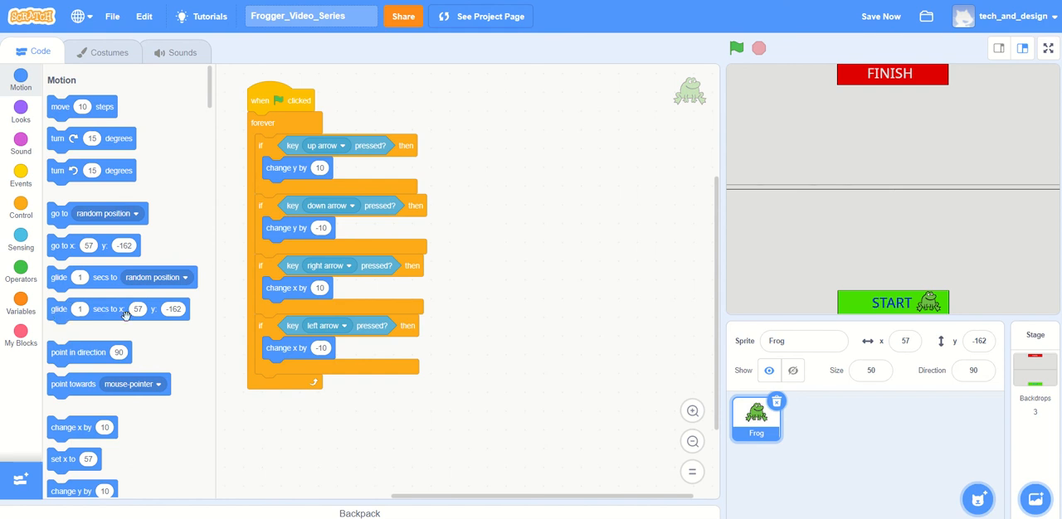
mouse_move(93, 309)
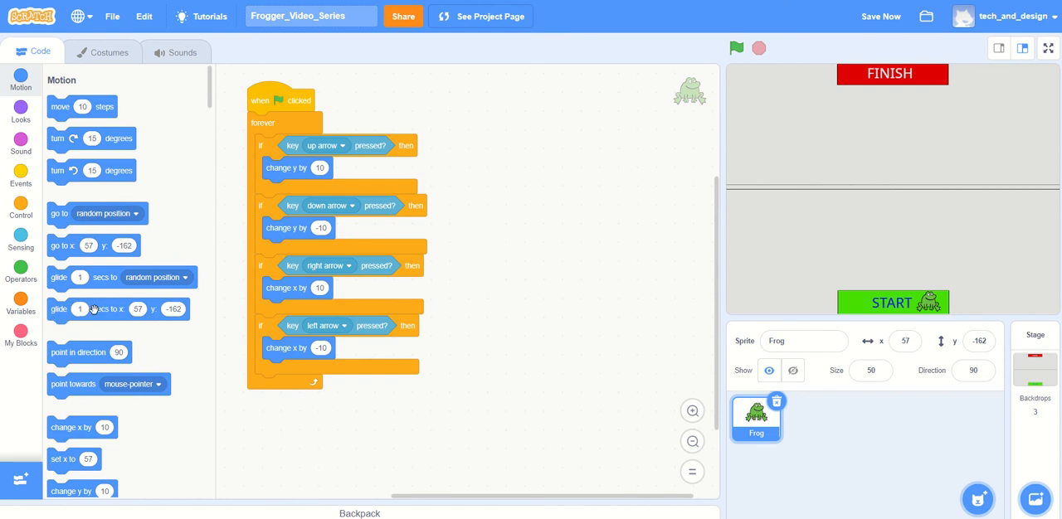
mouse_move(109, 312)
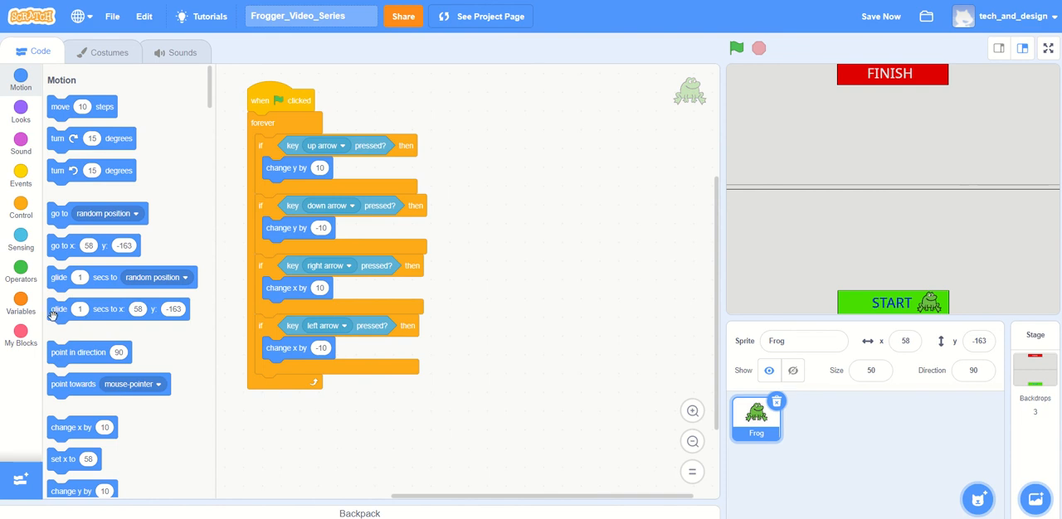
Step: Start the green-flag script with a 2-second glide to x 58, y -163
drag(120, 309, 233, 300)
text(2)
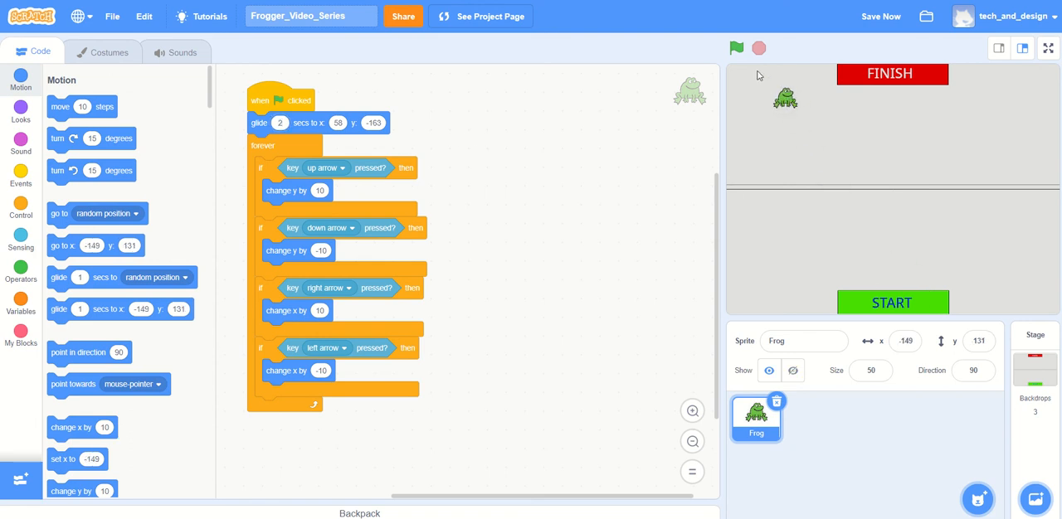
Step: Run the project repeatedly to confirm the frog glides back onto the START area
click(737, 47)
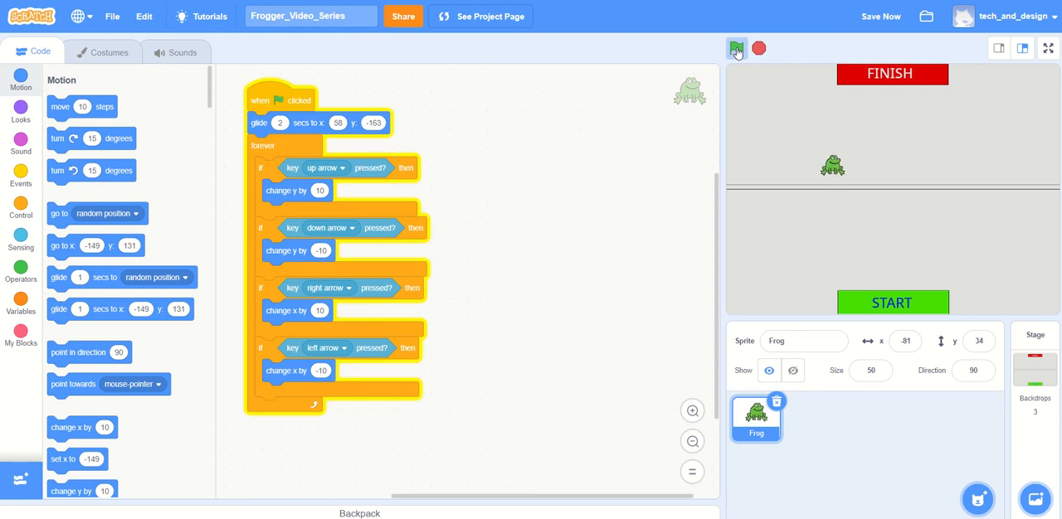
click(736, 48)
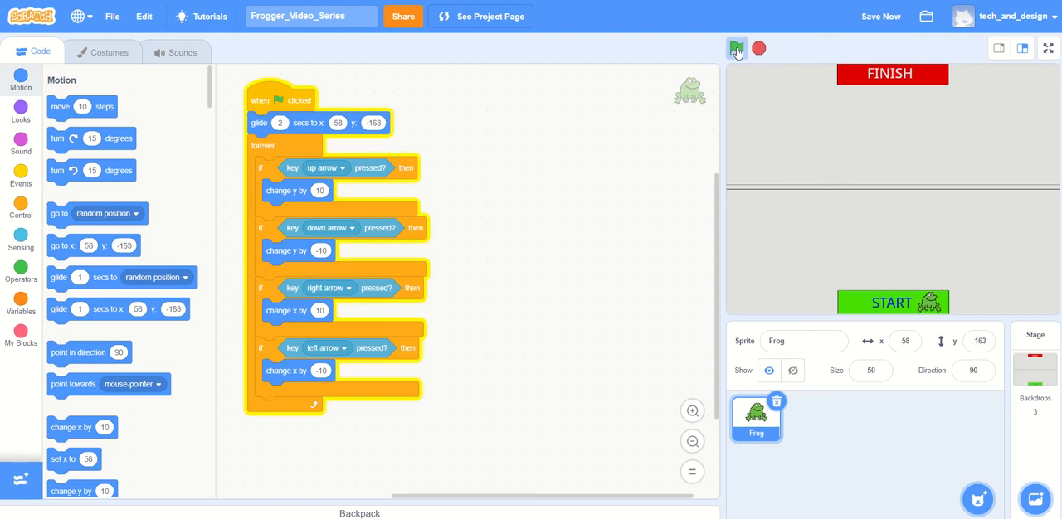
click(736, 48)
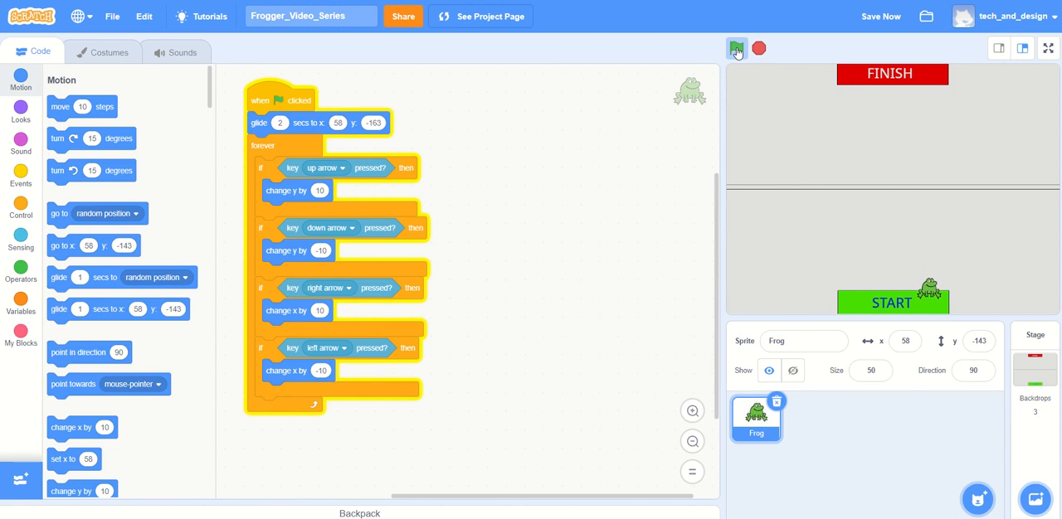
click(737, 48)
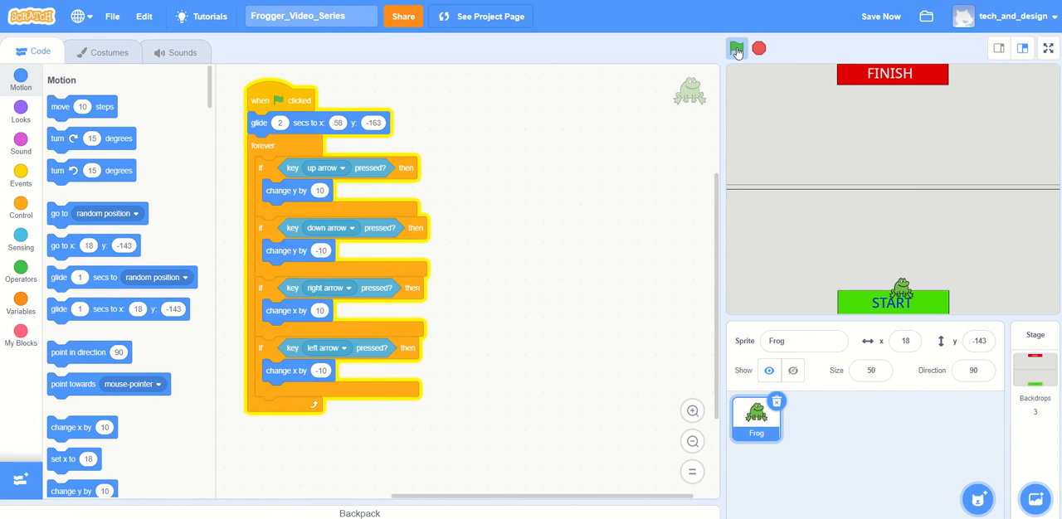